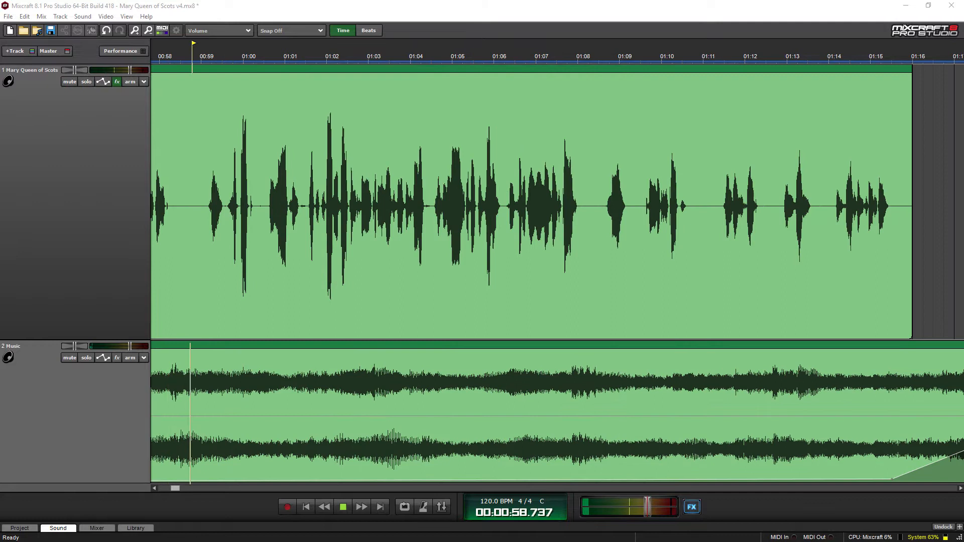
Play the narration from about 0:58 to 3:54 with the timeline following the playhead
click(417, 56)
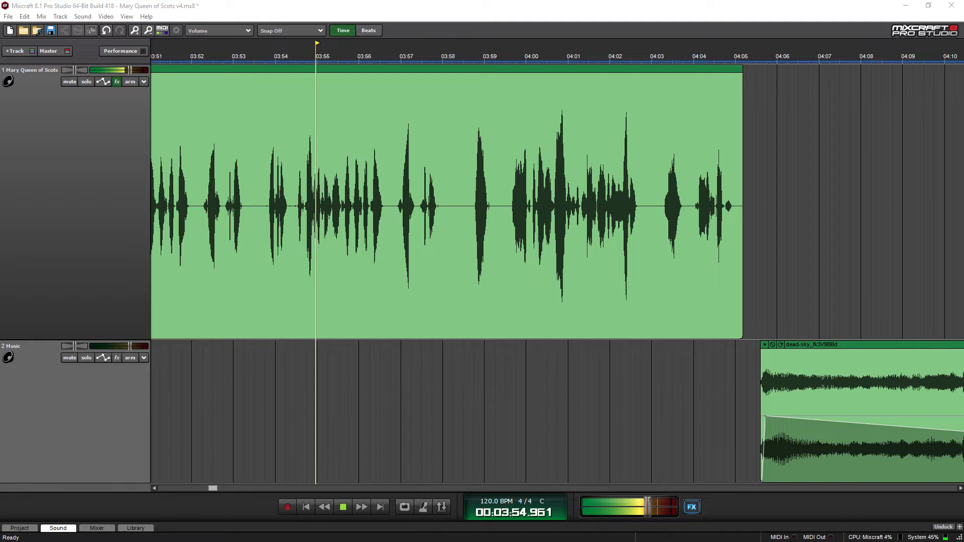
Continue playback from 3:54 to about 4:53, past the music clip's end
click(540, 56)
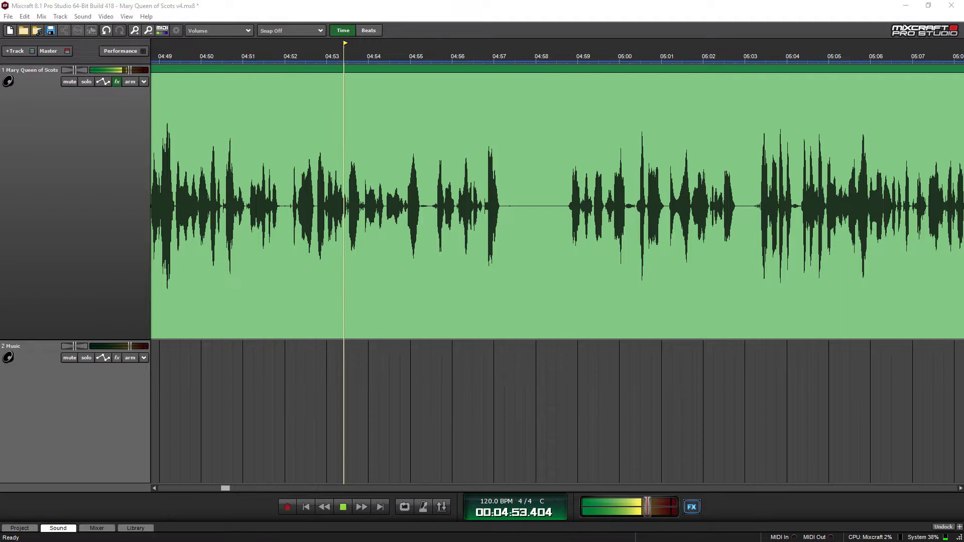
Move the playhead to about 7:44, just before the narration clip split near 7:48
click(342, 506)
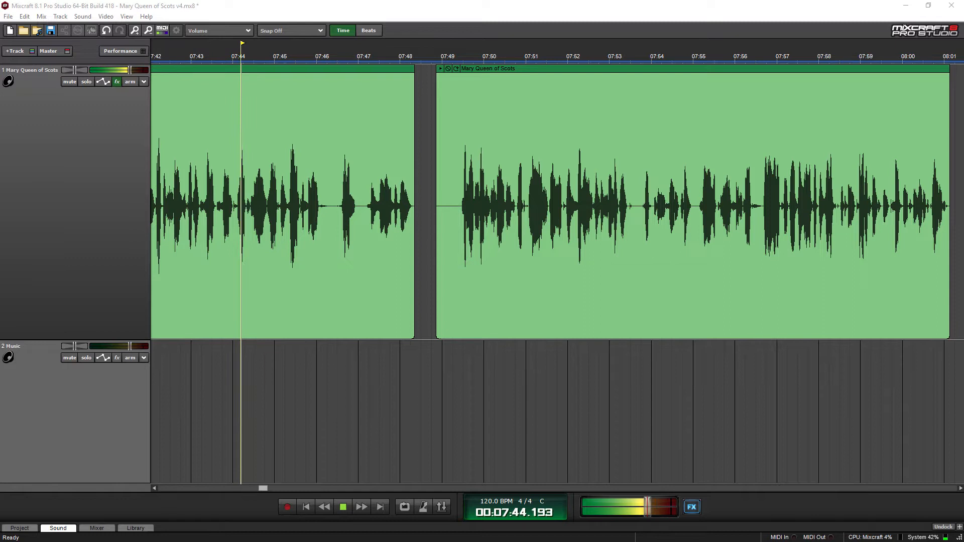
Play the Mary Queen of Scots narration from 7:44 through to about 10:19
click(468, 56)
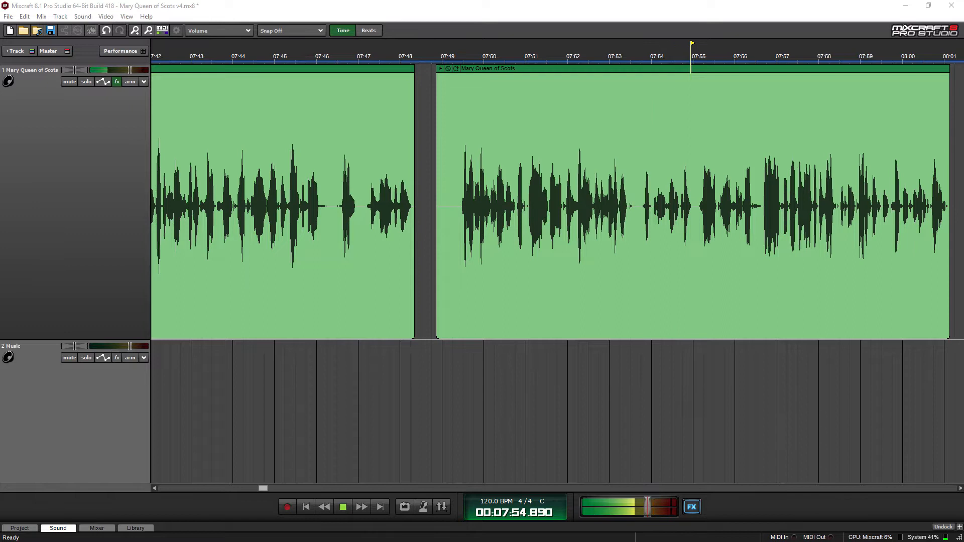
click(343, 506)
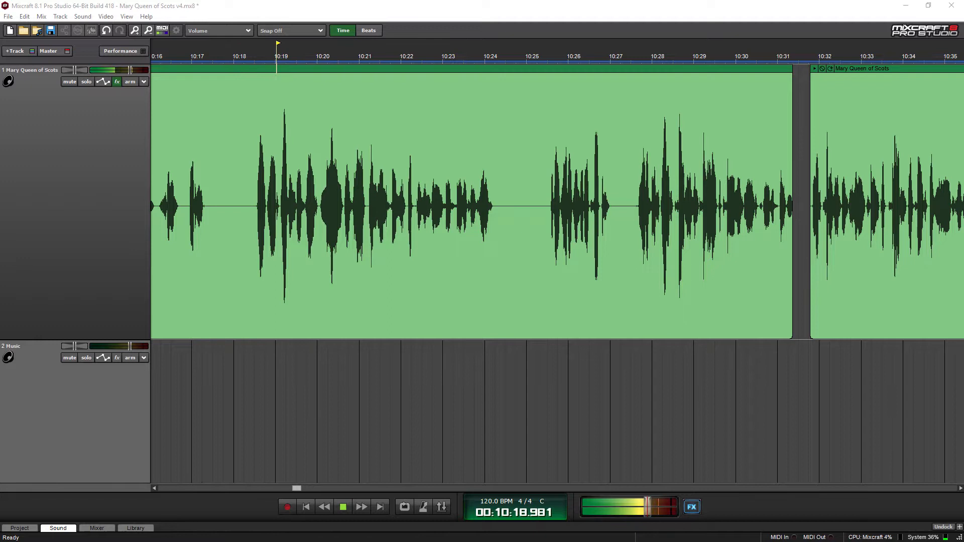
click(502, 56)
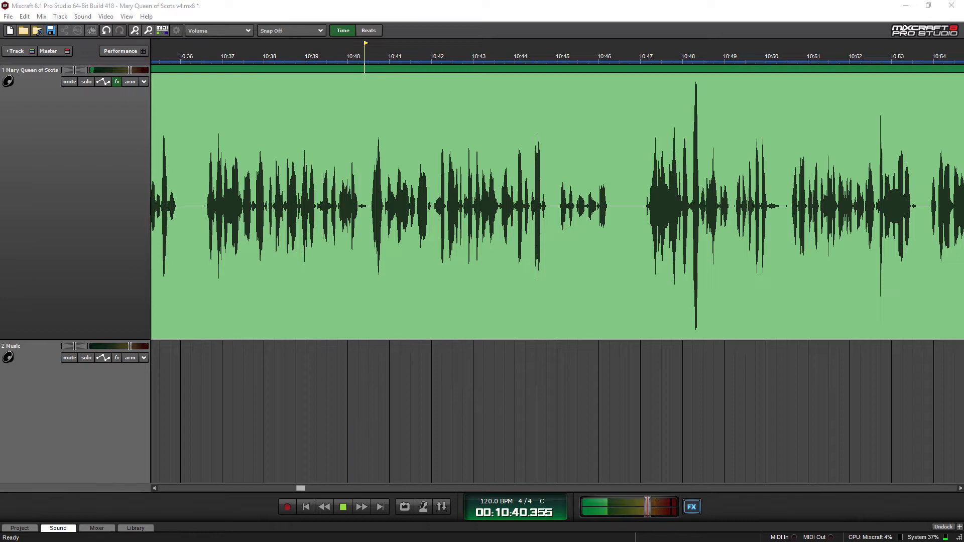
click(586, 56)
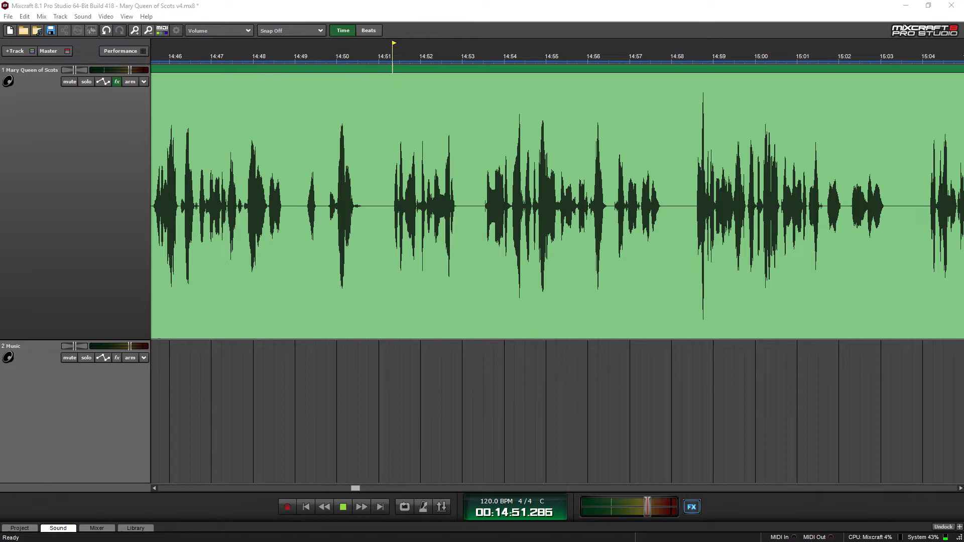
Play the Mary Queen of Scots track up to about 19:01, before the clip gap
click(615, 56)
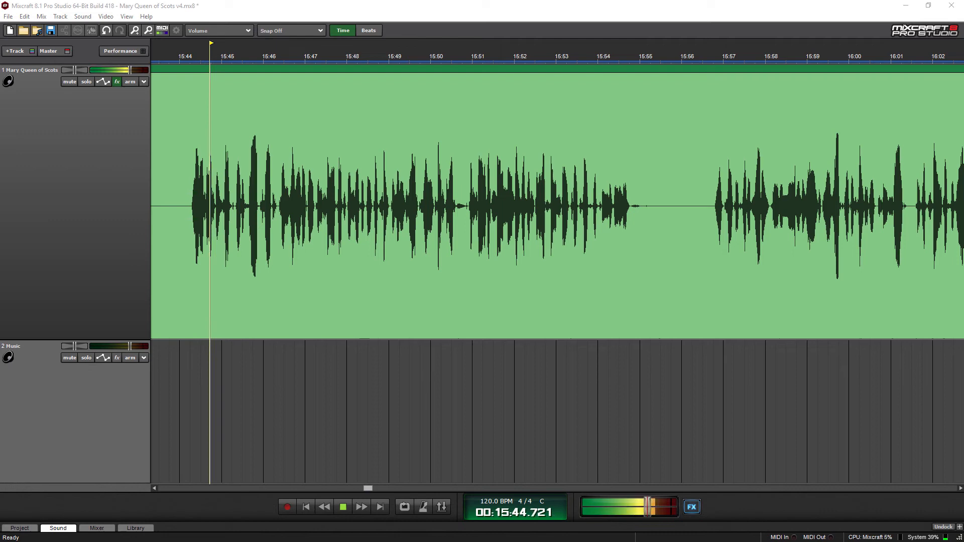
click(433, 56)
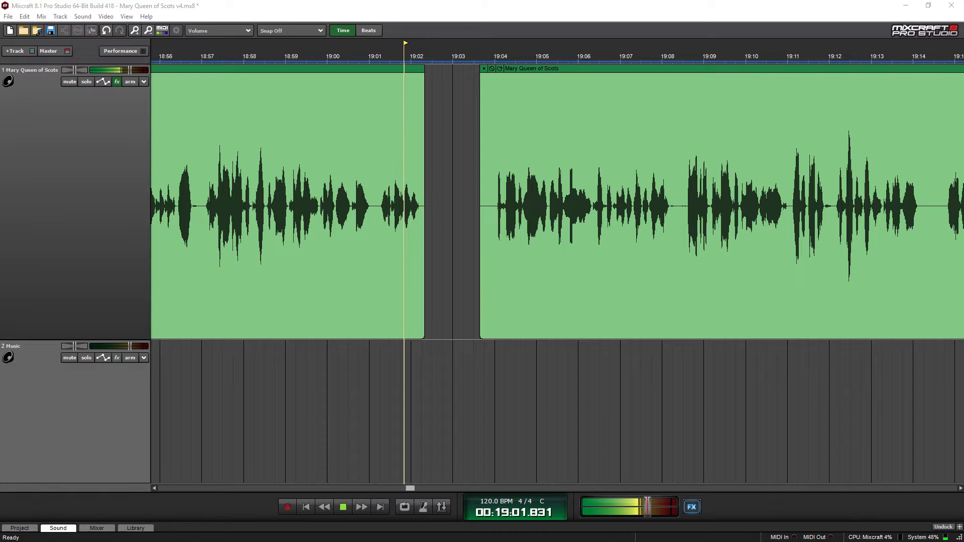
Keep playback running past the 19:03 clip gap to about 20:37
click(629, 56)
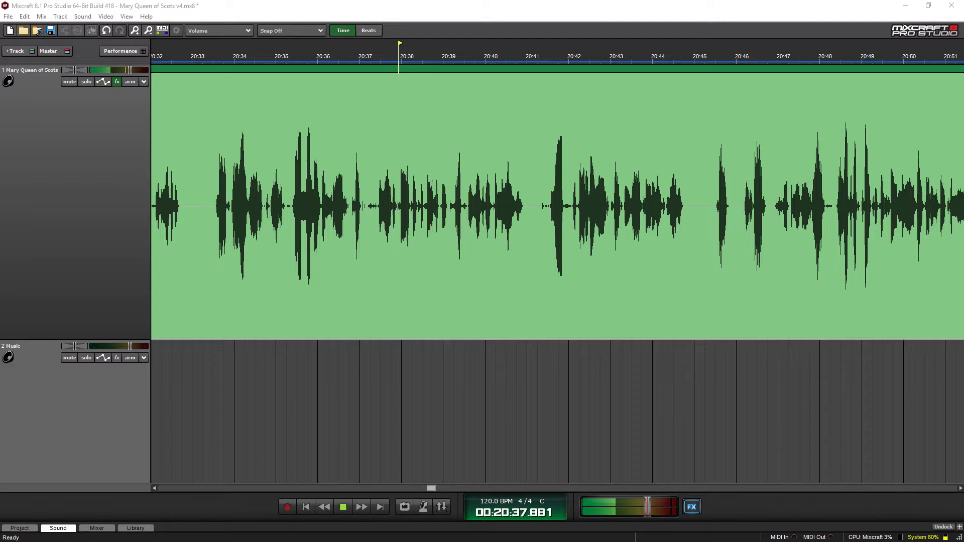
Continue playing the narration to about 22:08, with no music beneath
click(621, 56)
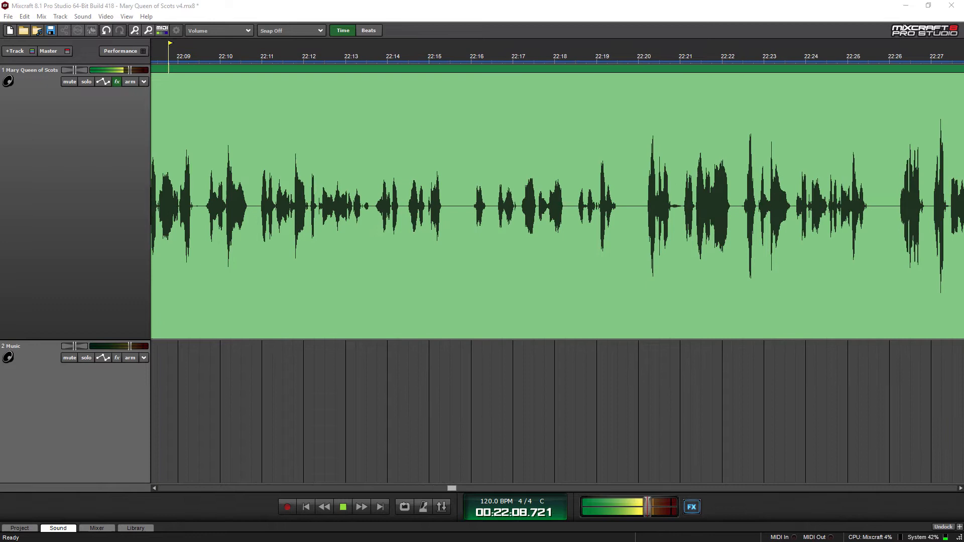
Play the narration onward to about the 23:07 mark
click(390, 56)
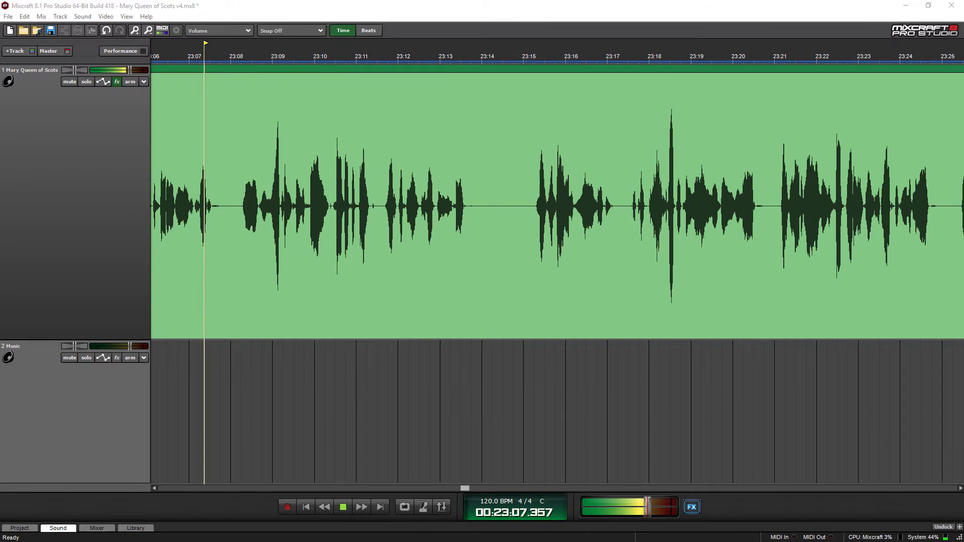
Play the Mary Queen of Scots track from 23:07 to about 26:03
click(430, 55)
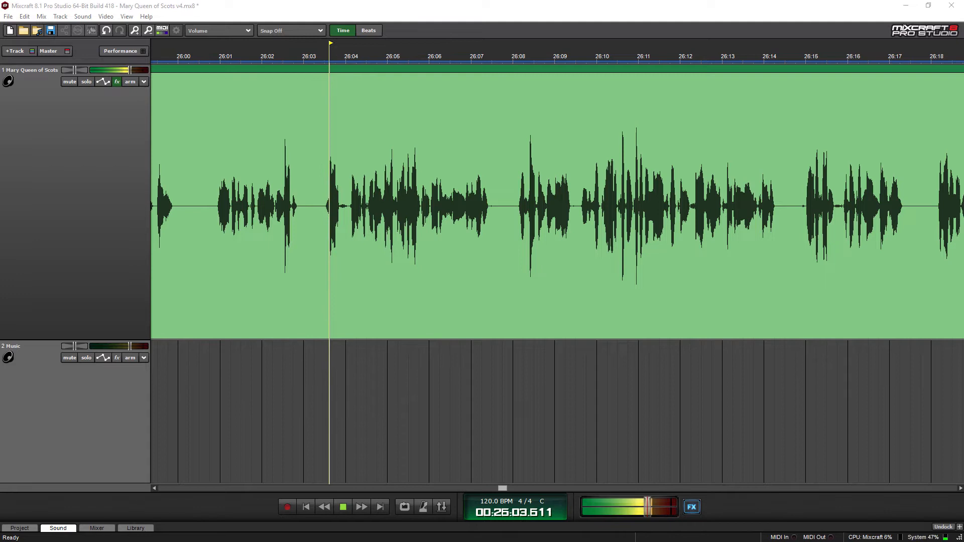
click(551, 43)
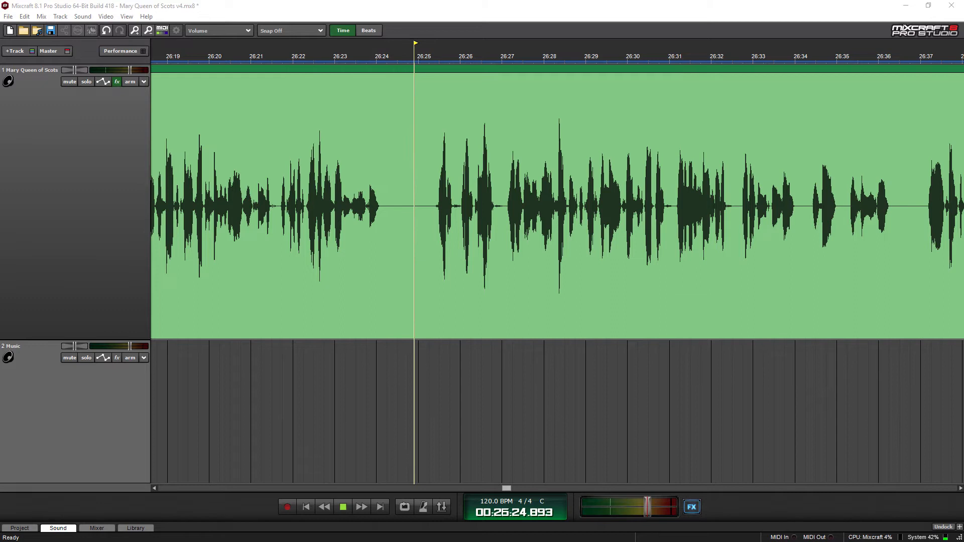
Resume narration playback from 26:03 to around 26:24
click(342, 507)
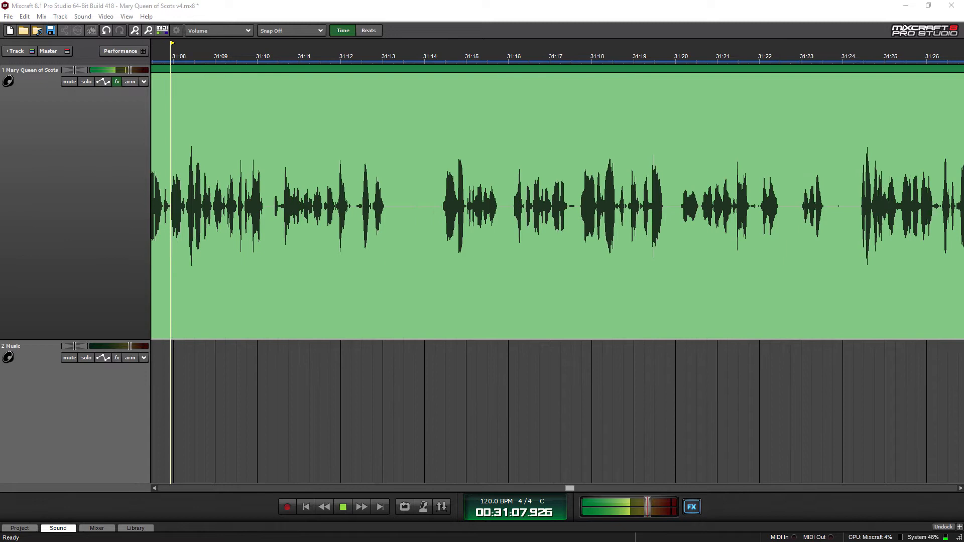
click(393, 56)
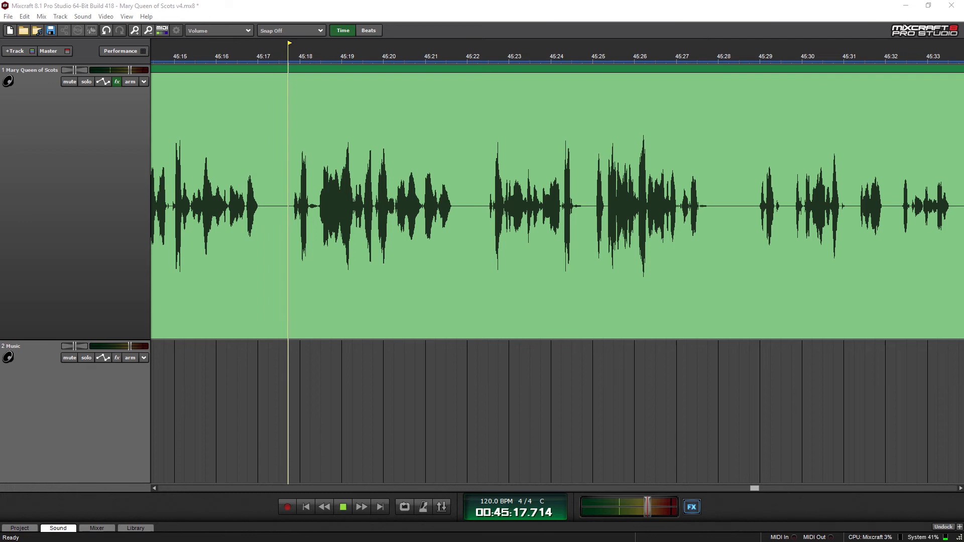
click(343, 506)
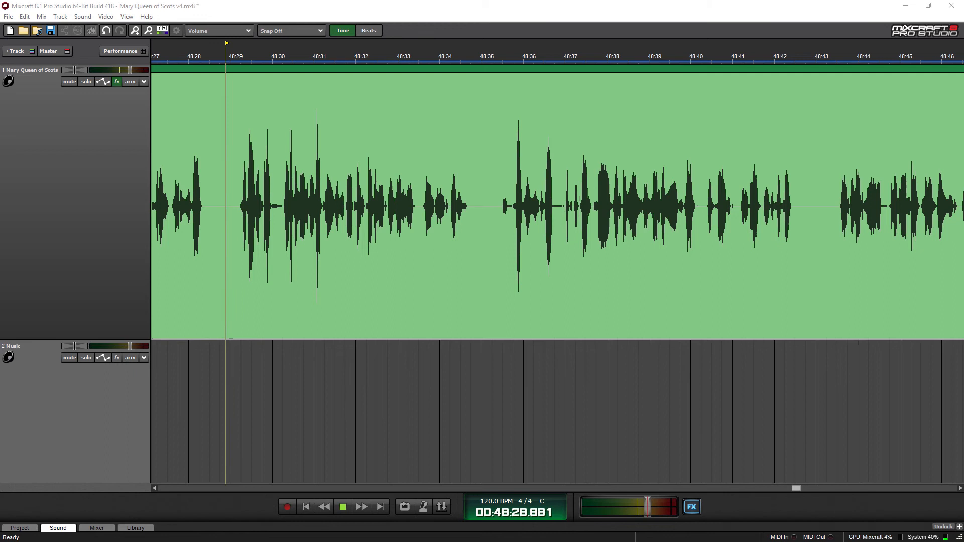
click(342, 506)
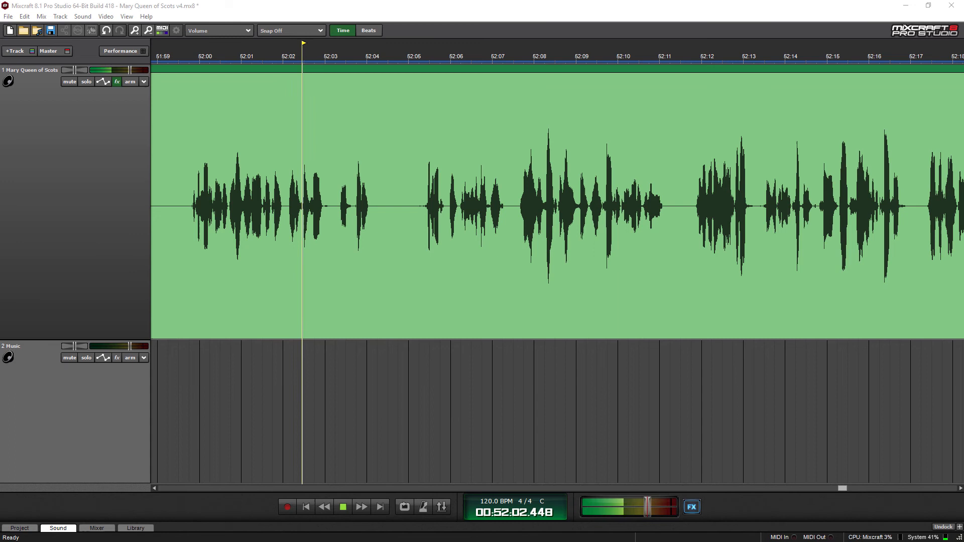
click(524, 55)
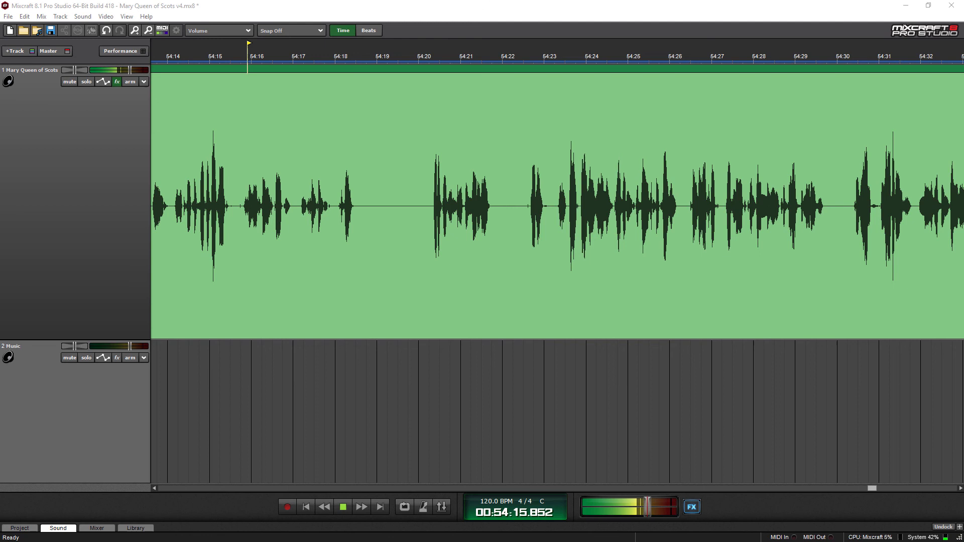
click(471, 55)
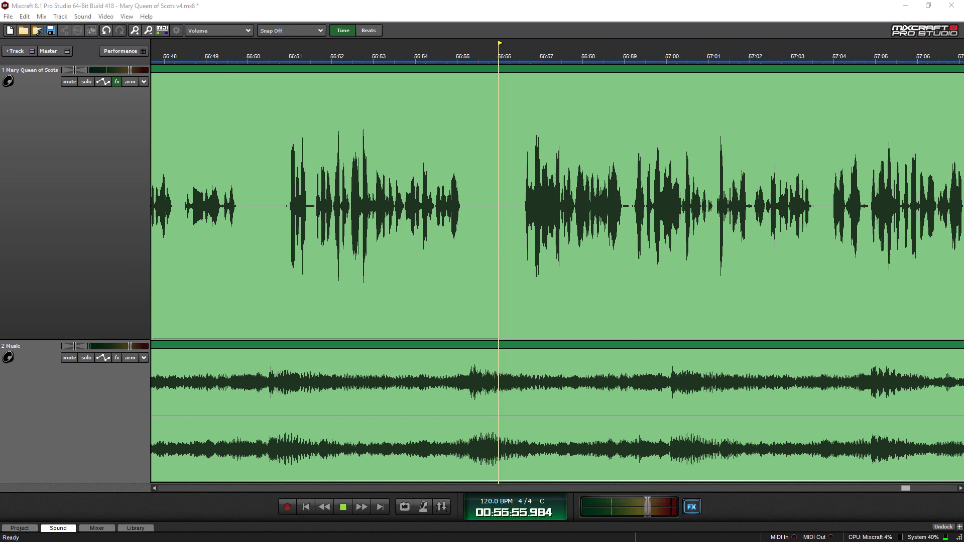
Play the closing narration over the music, then move the playhead to about 59:09
click(342, 506)
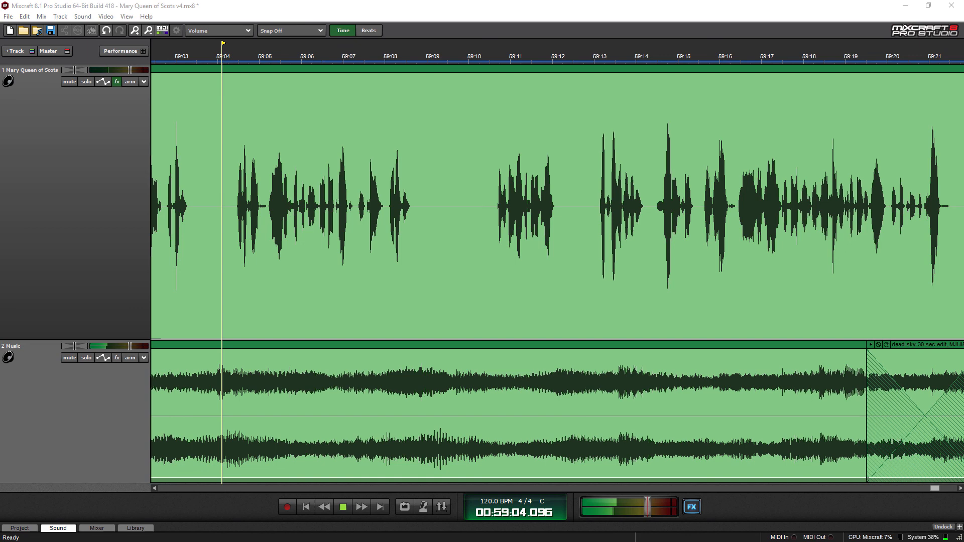
click(447, 55)
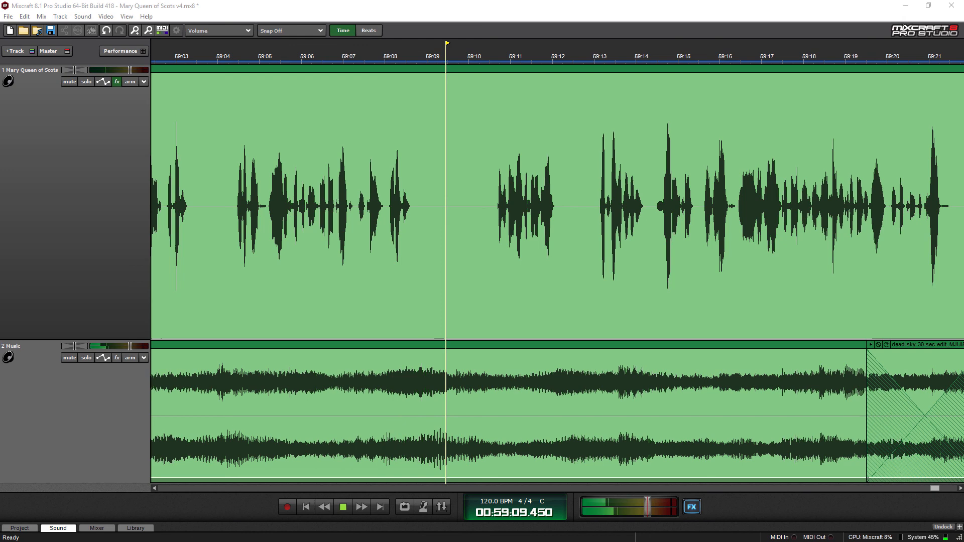